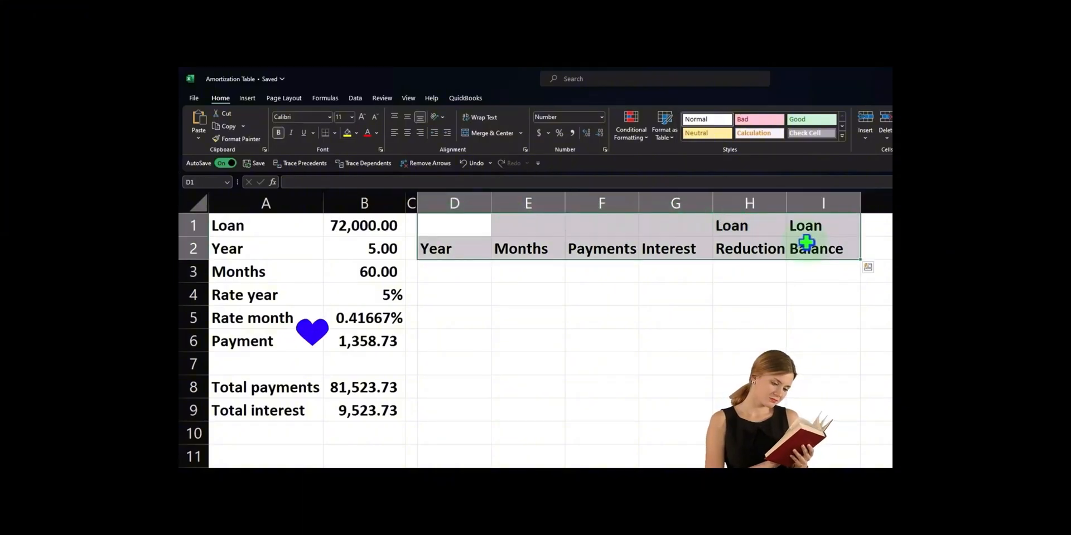
# Shade the header cells D1:I2 black with white text.
pyautogui.click(357, 128)
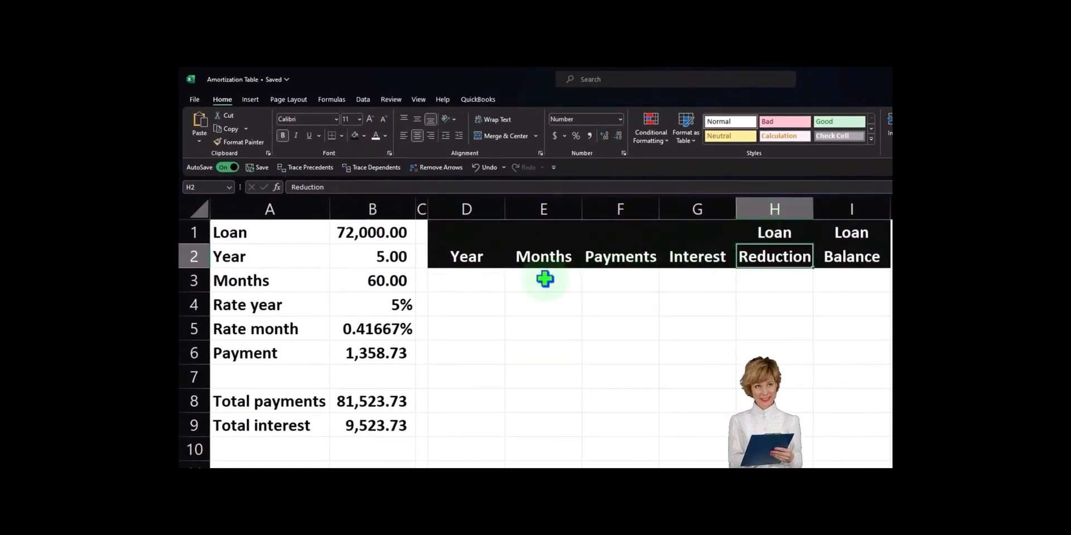
# Enter 0 and 1 as the first Months values and extend the selection down column E.
pyautogui.click(544, 280)
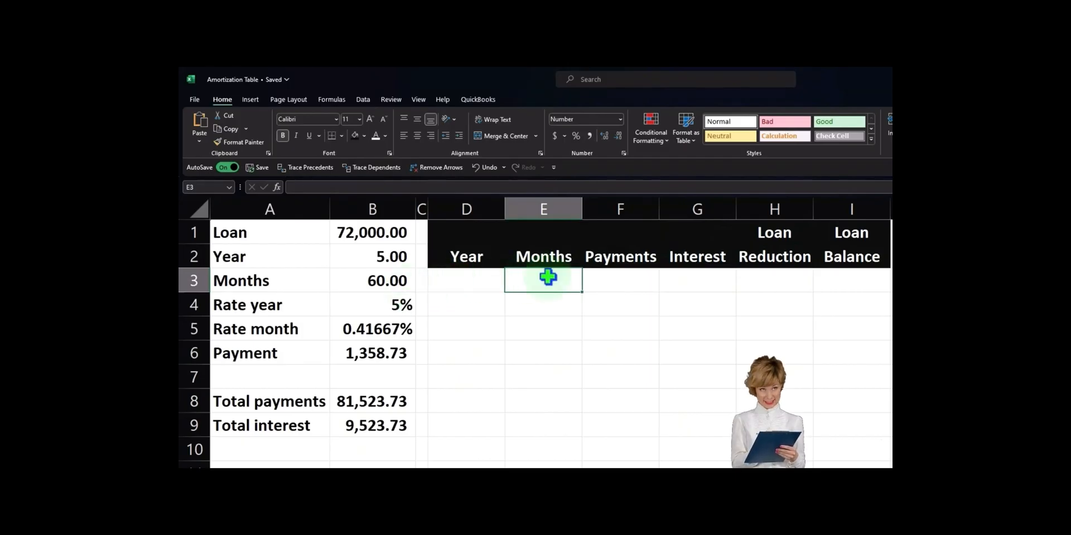
pyautogui.press('enter')
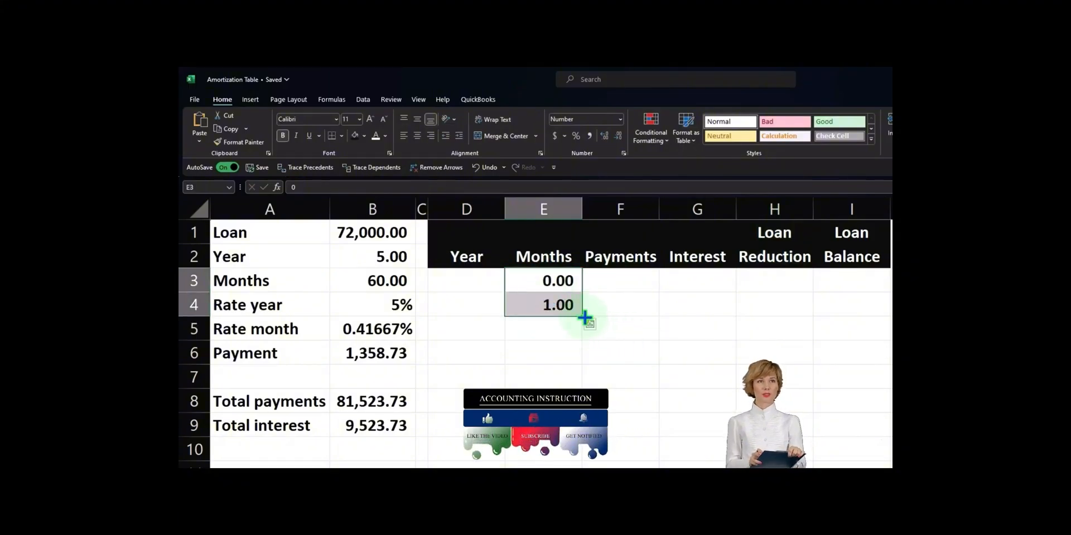
pyautogui.scroll(-3)
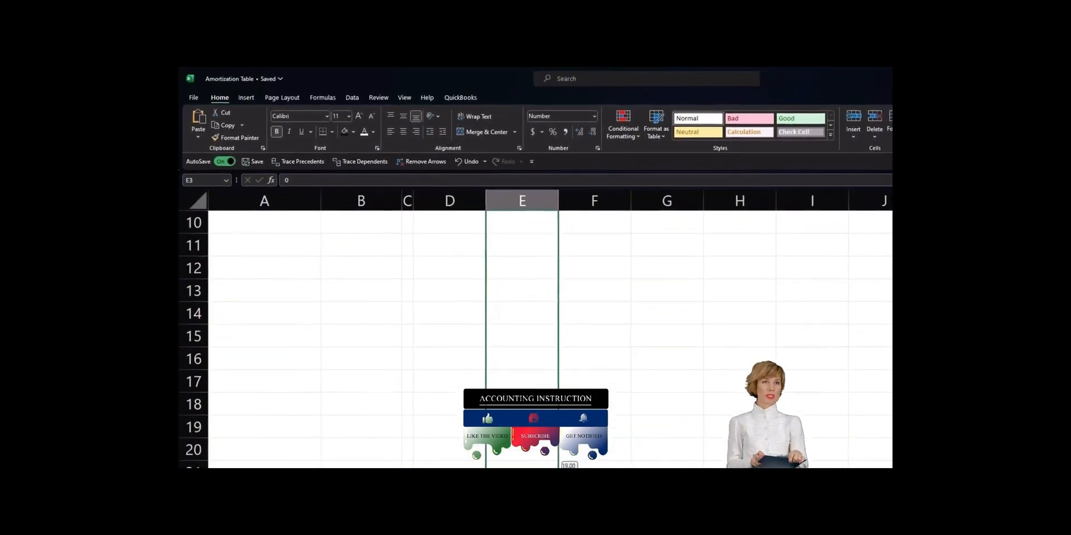
pyautogui.scroll(-3)
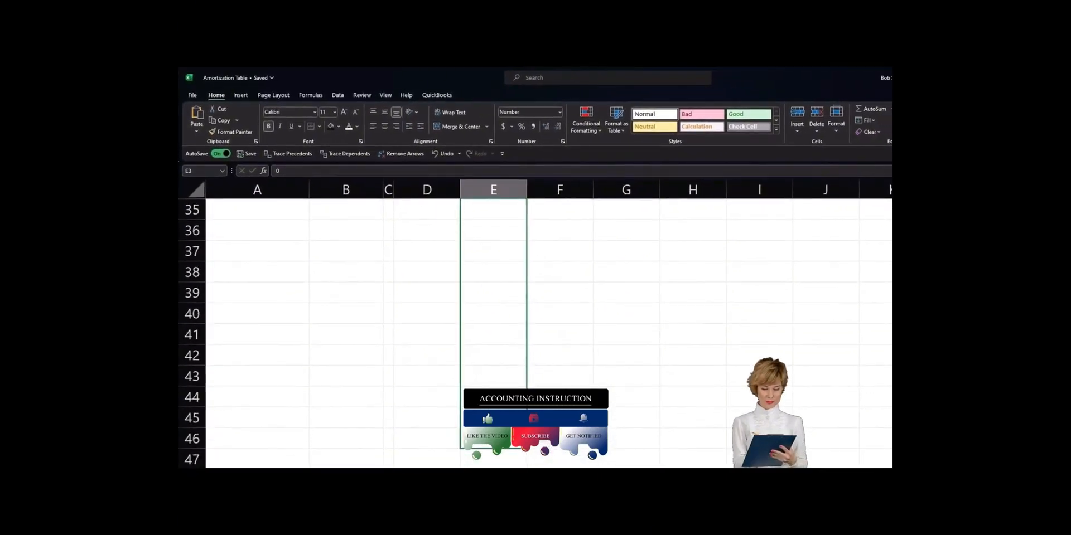